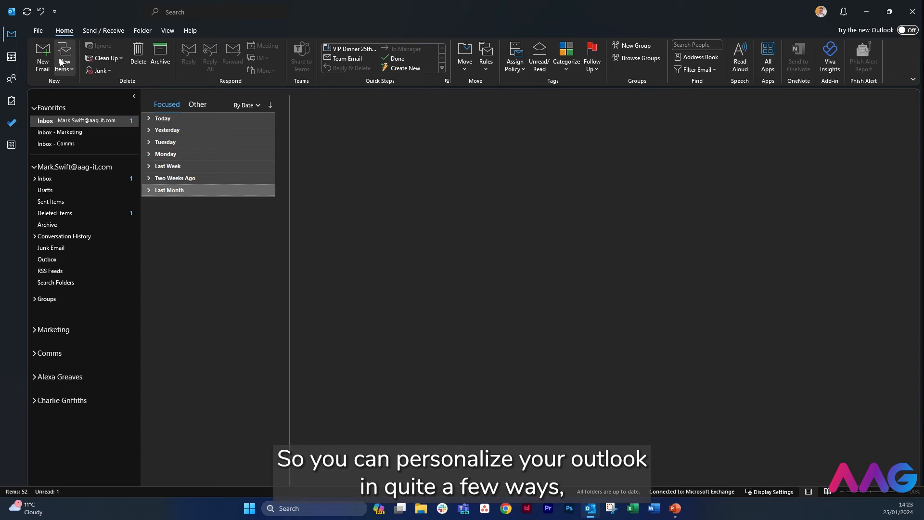
# Step: Show the backstage Info page with the Exchange account settings and profile photo
pyautogui.click(37, 30)
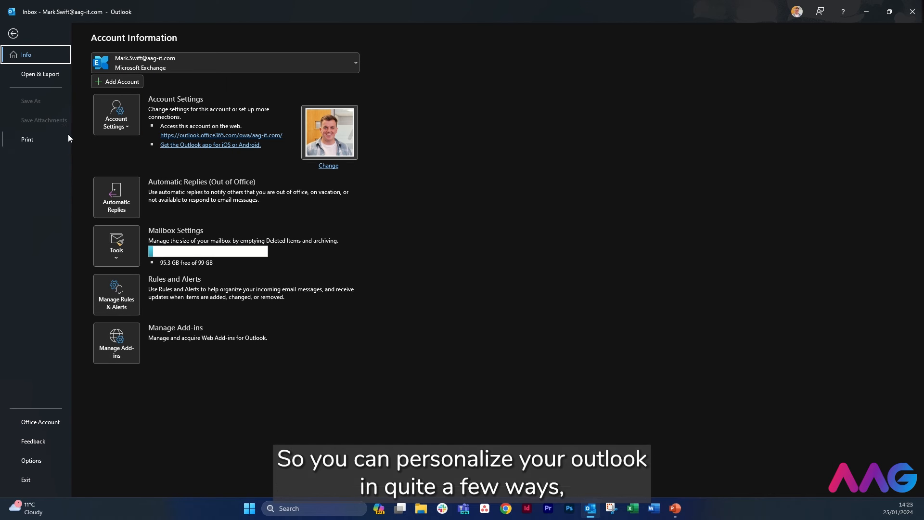
pyautogui.moveTo(35, 408)
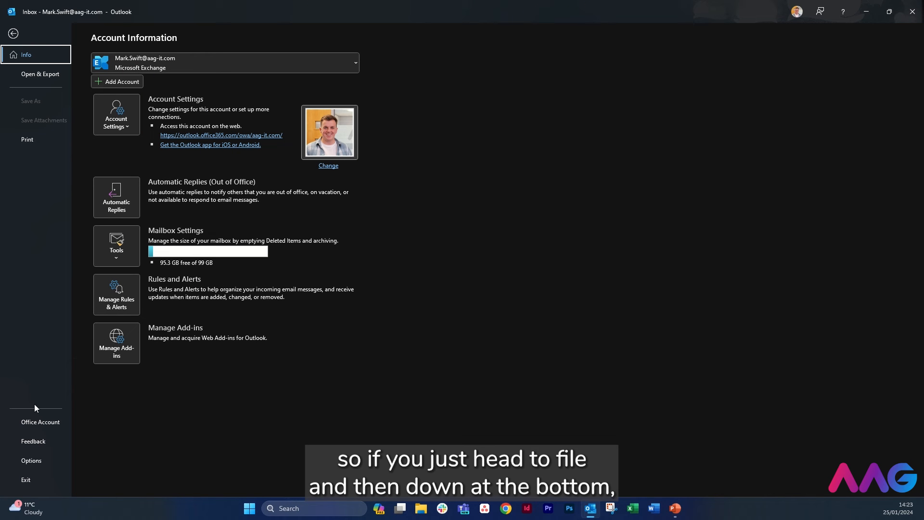
# Step: Review the Office Background and Office Theme lists, keeping Clouds and Black
pyautogui.click(40, 422)
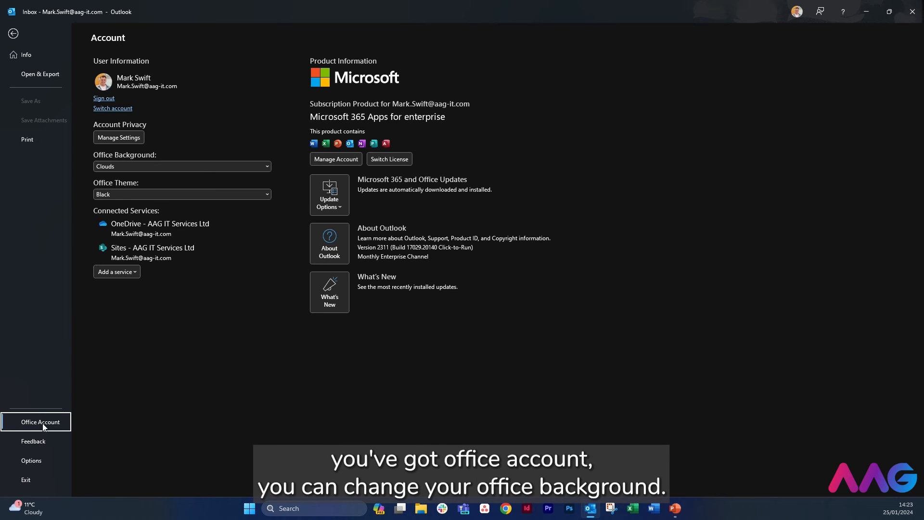
pyautogui.click(181, 167)
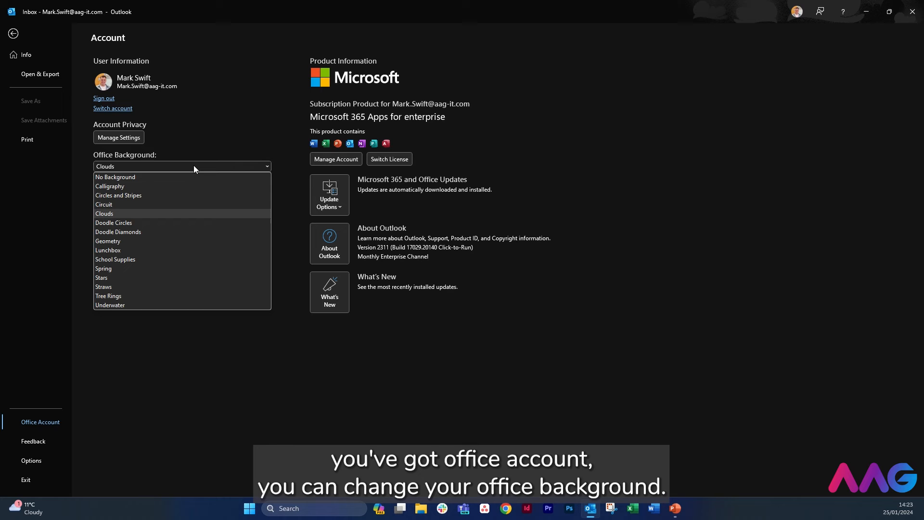
pyautogui.moveTo(191, 196)
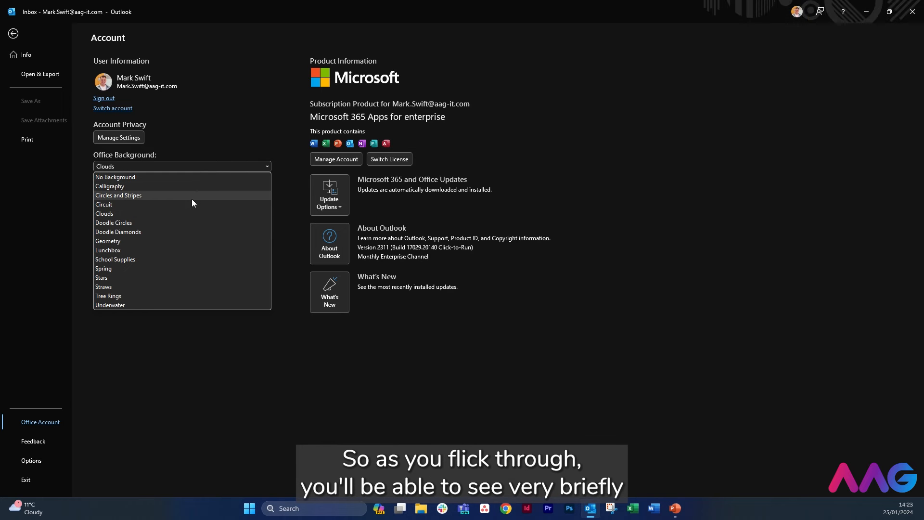
pyautogui.moveTo(191, 243)
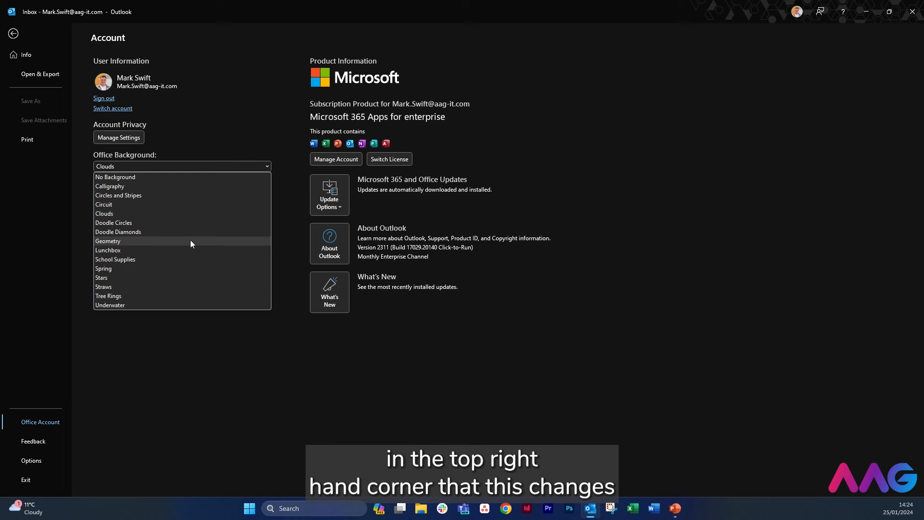
pyautogui.moveTo(186, 277)
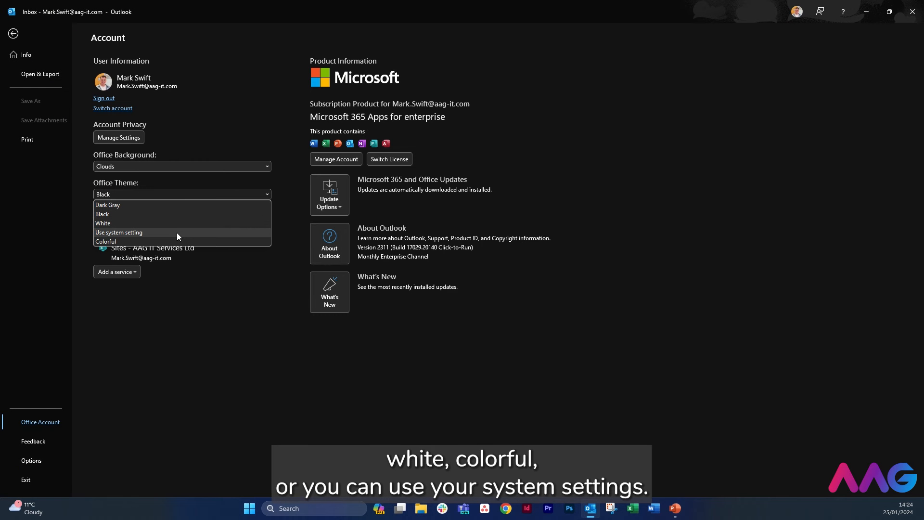
pyautogui.click(101, 214)
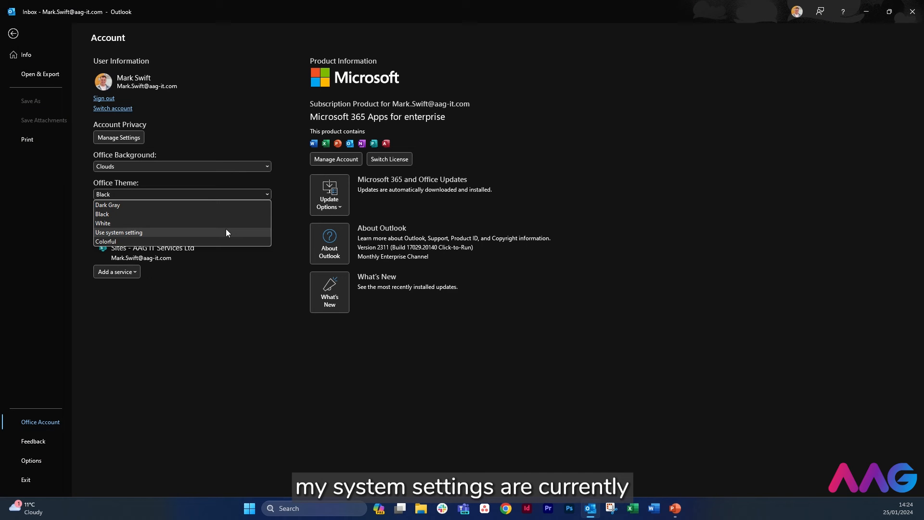
pyautogui.click(101, 213)
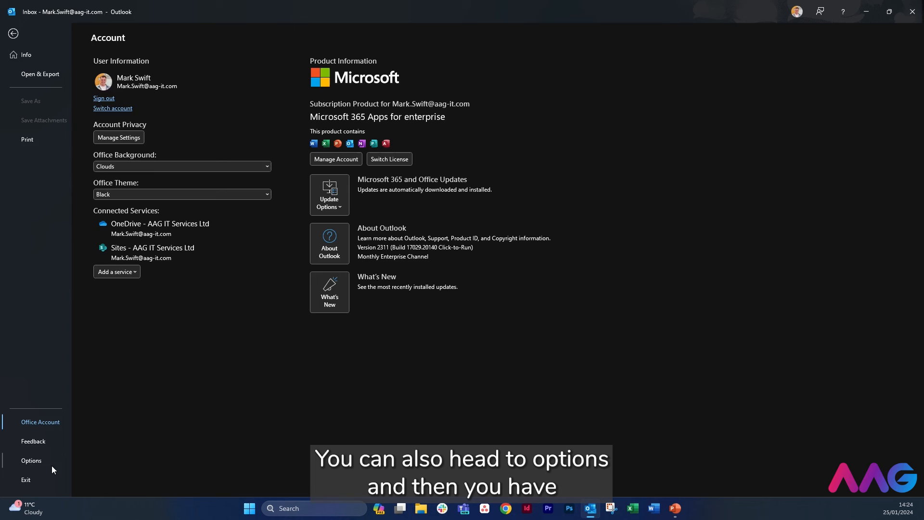
# Step: Bring up Outlook Options on the General page with background and theme settings
pyautogui.click(31, 460)
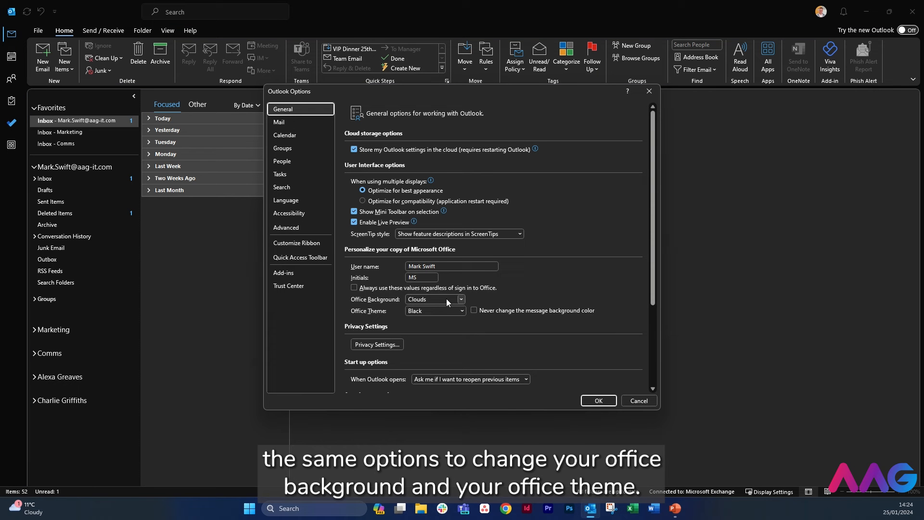
pyautogui.click(461, 311)
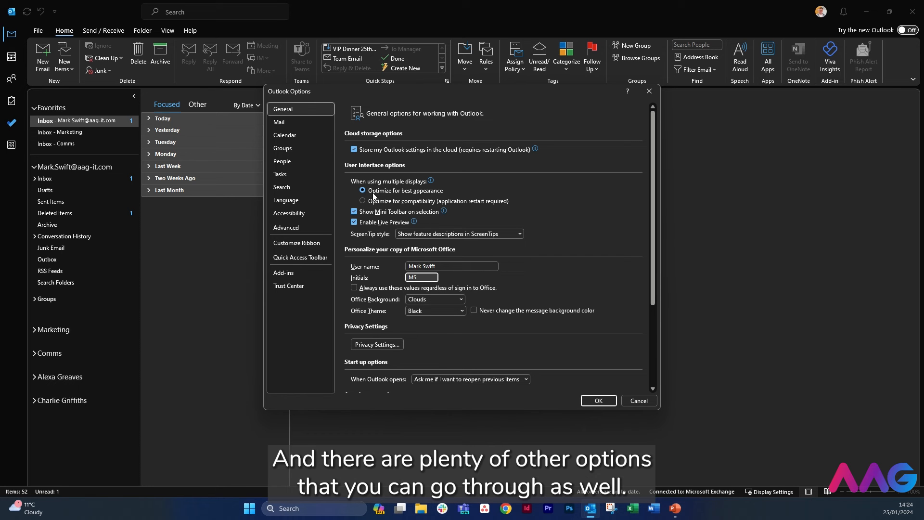
# Step: Review the Mail settings, including spelling, signatures and message arrival behaviour
pyautogui.click(279, 123)
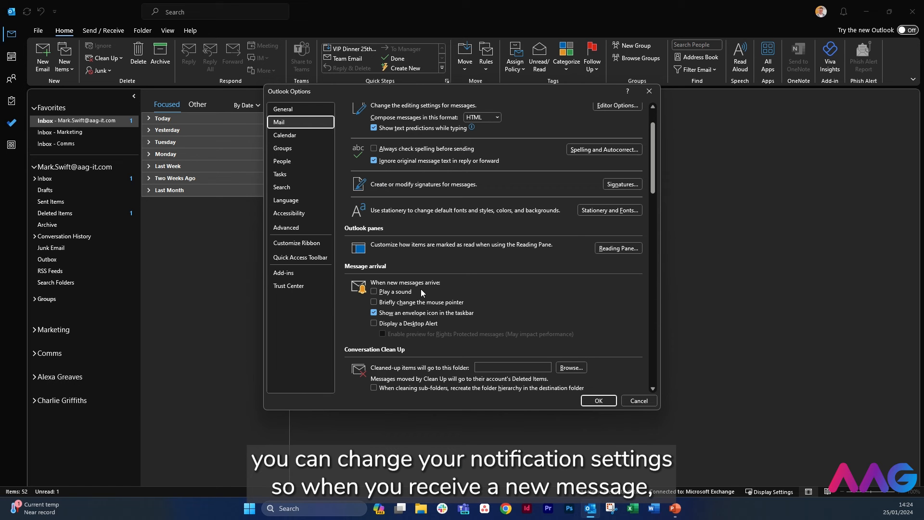
pyautogui.moveTo(406, 298)
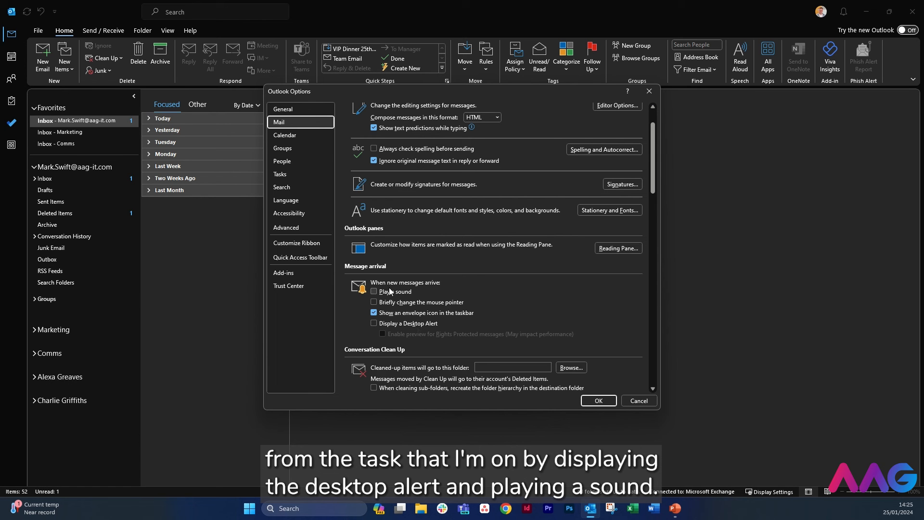
# Step: Review the Calendar settings, then the Tasks reminder, colour and work-hour settings
pyautogui.click(285, 135)
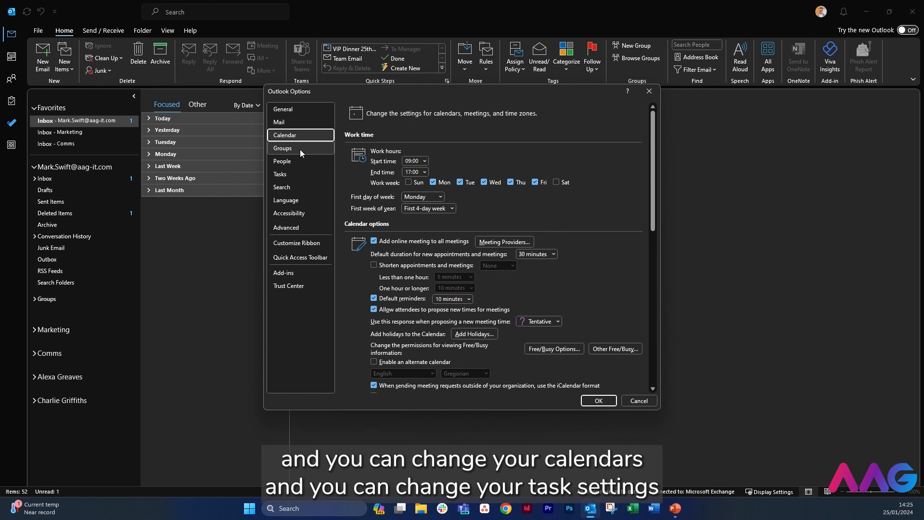
pyautogui.click(280, 175)
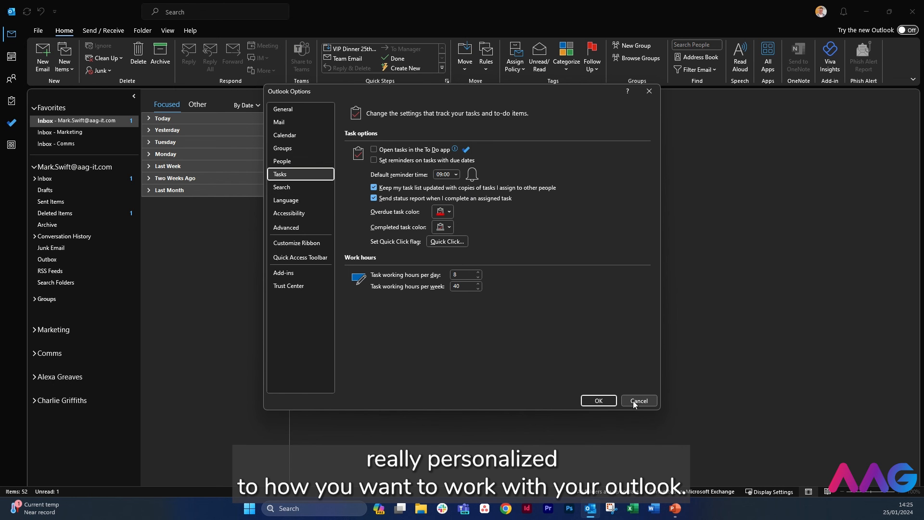
# Step: Cancel Outlook Options unchanged and return to the account Info page with the profile photo
pyautogui.click(638, 400)
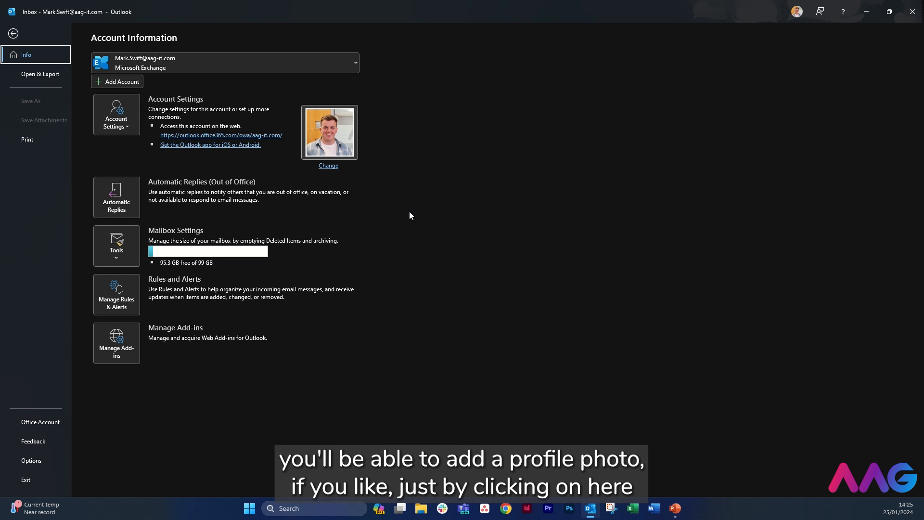
pyautogui.moveTo(351, 184)
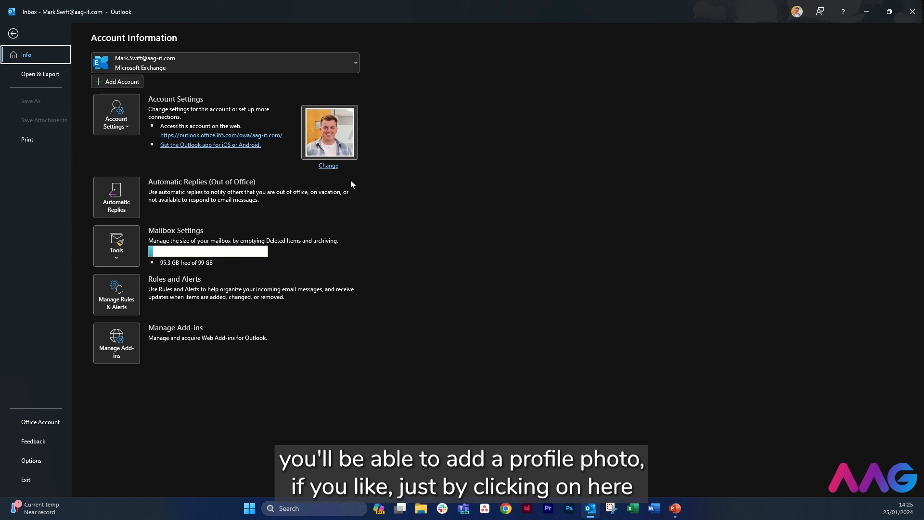